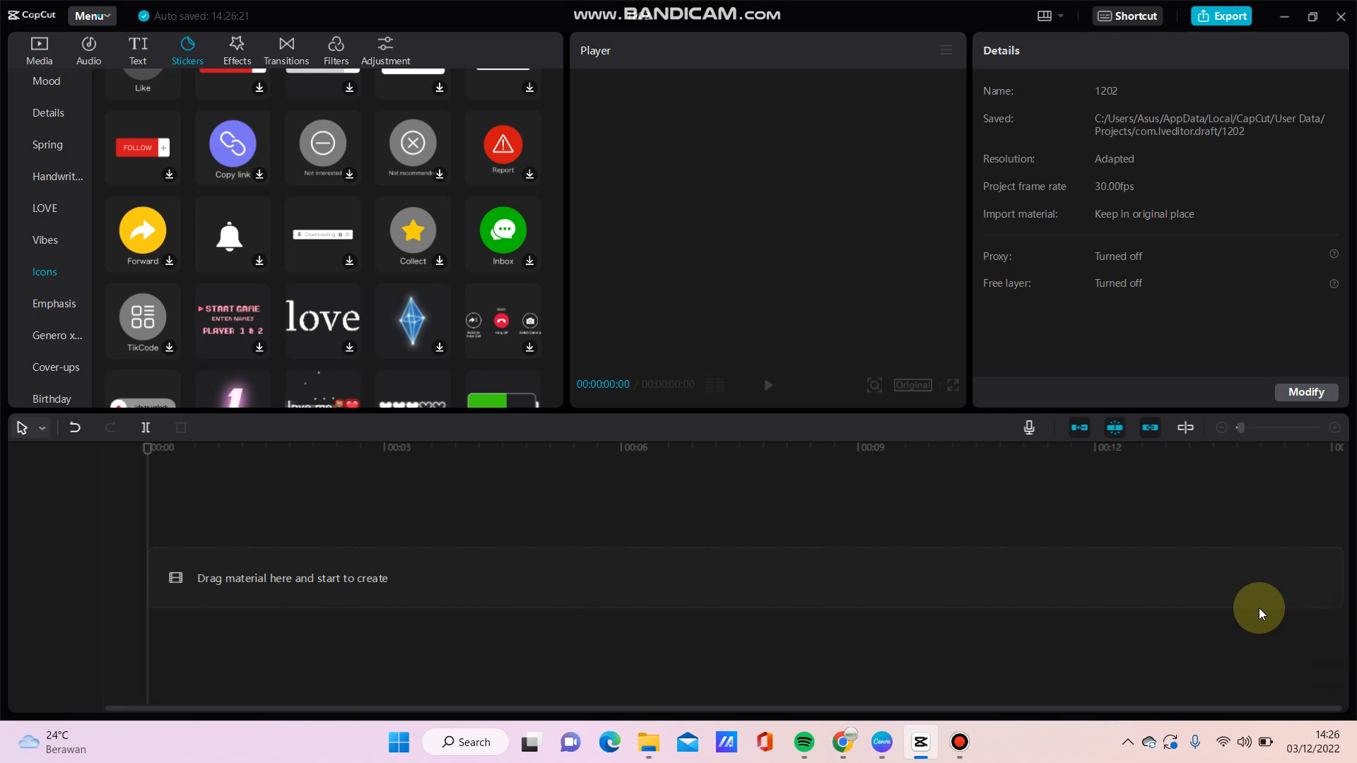
mouse_move(998, 550)
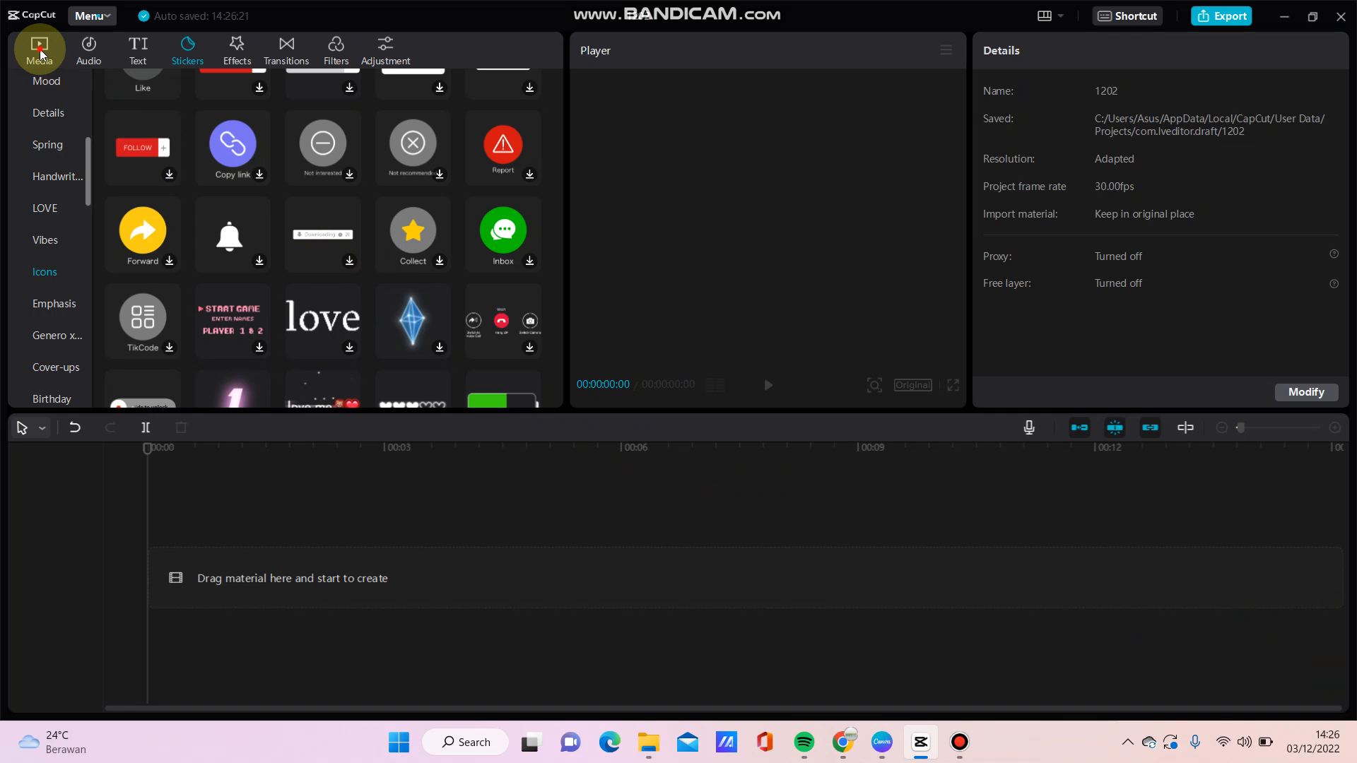
Place the jpeg photo on the timeline from Media and cut it down to three short pieces under two seconds
left_click(40, 44)
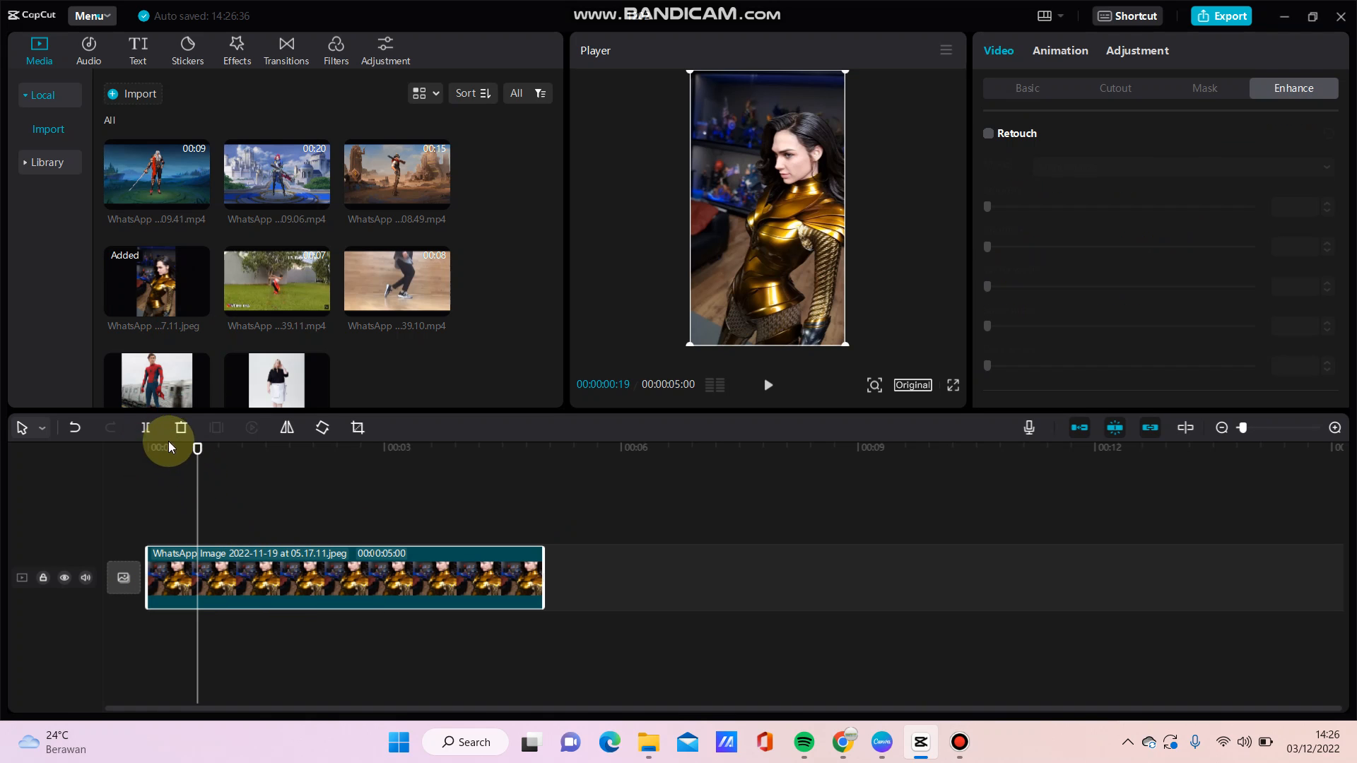
left_click_drag(197, 448, 248, 448)
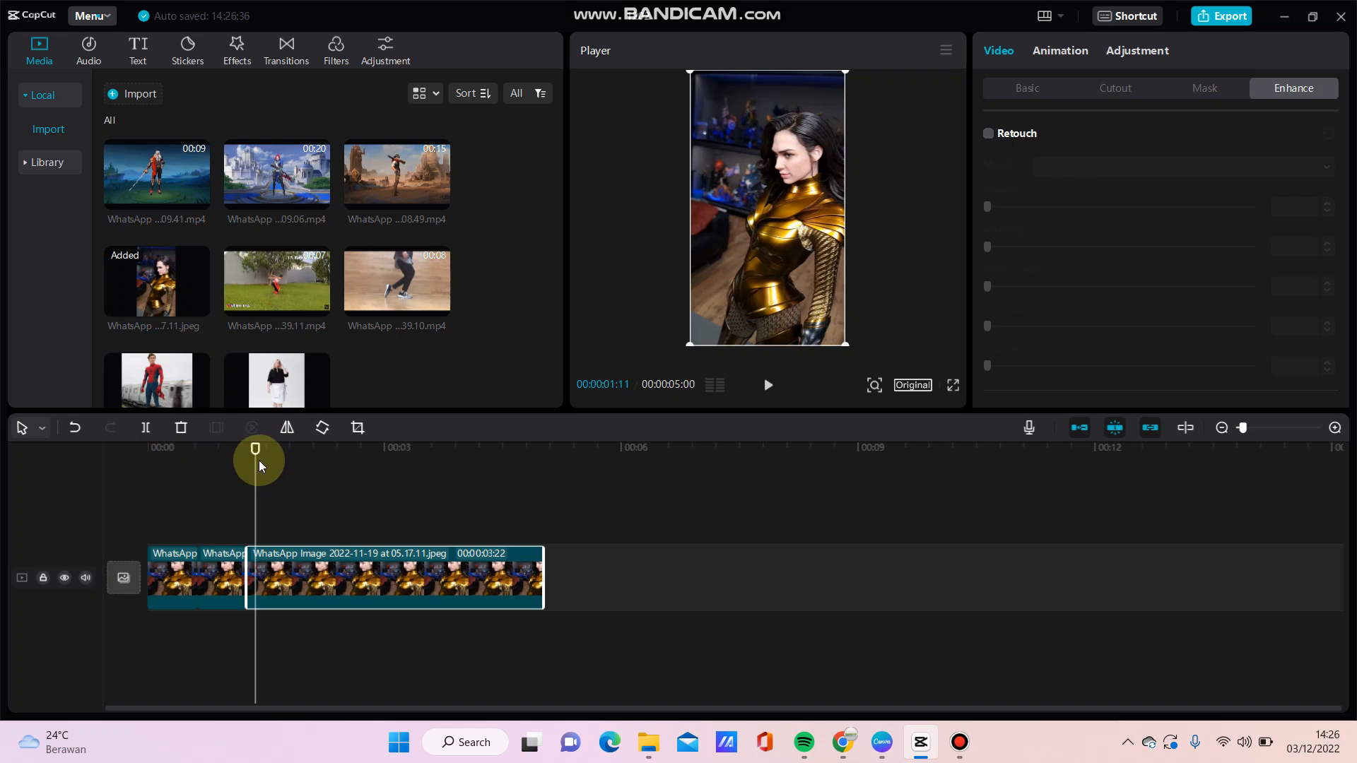
left_click_drag(255, 448, 300, 448)
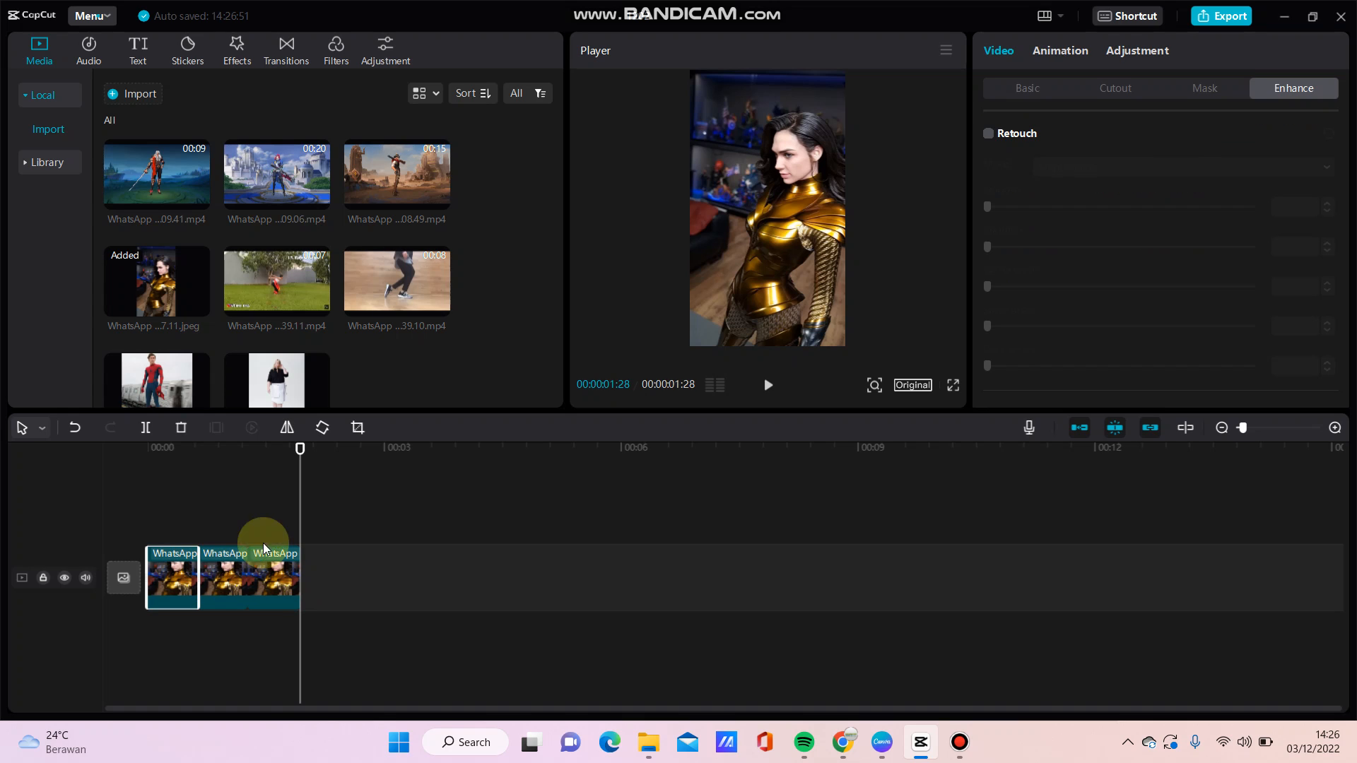
mouse_move(208, 116)
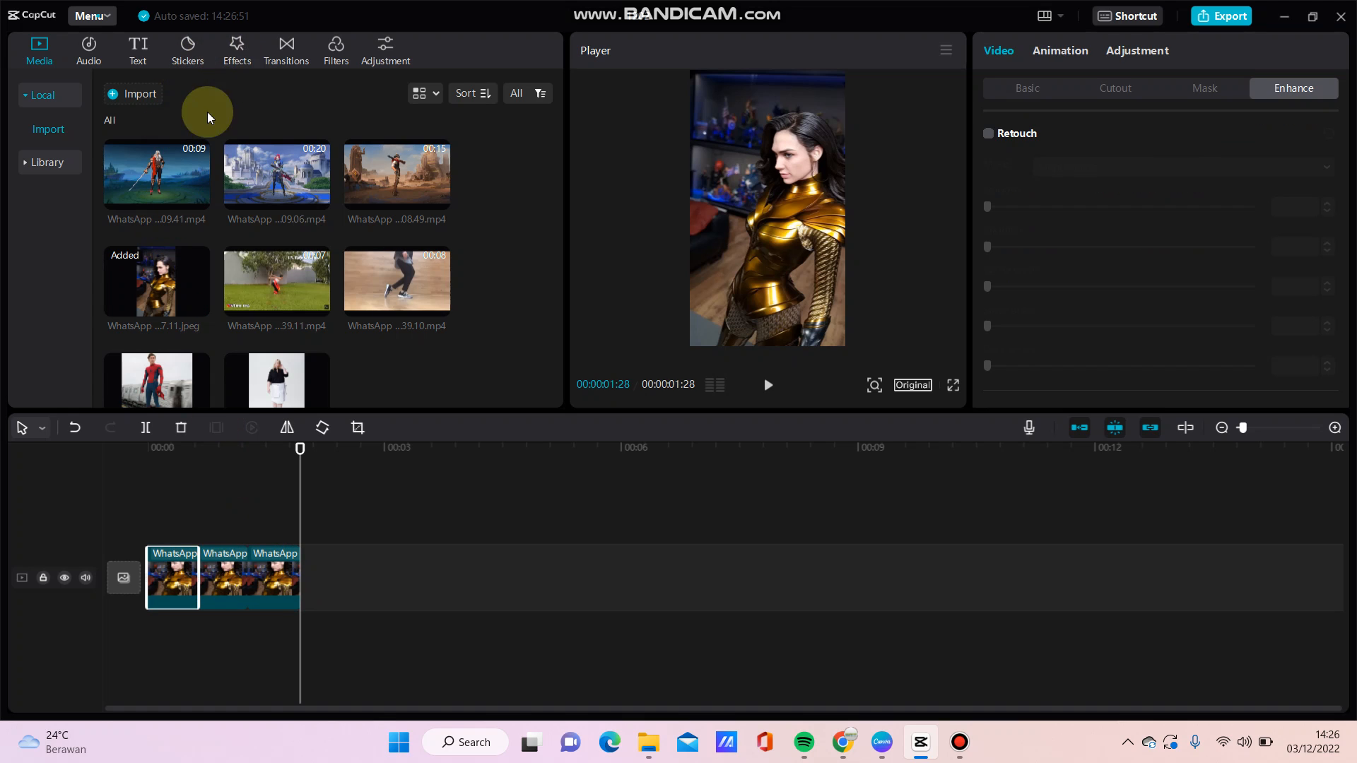
Browse the Effects library's Basic category down to the Camera Shake effect
left_click(237, 44)
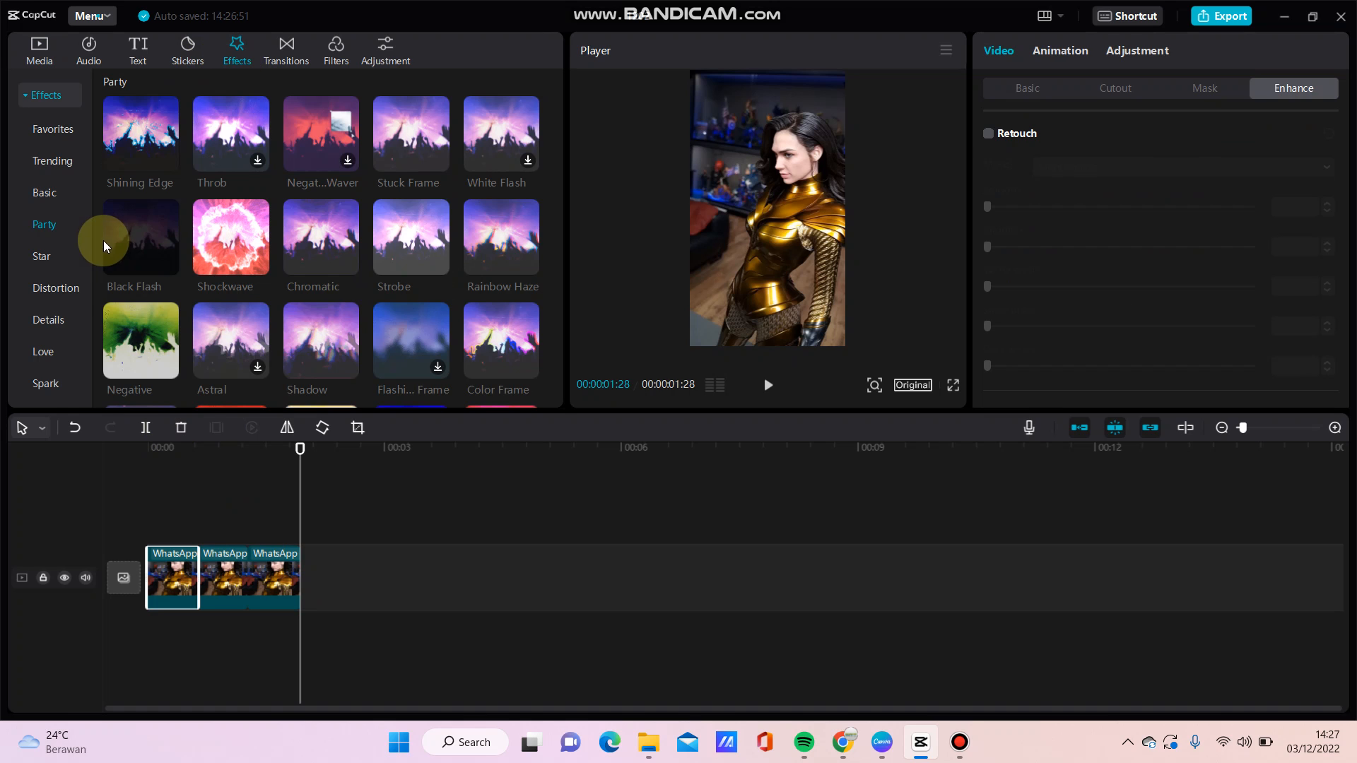
mouse_move(48, 228)
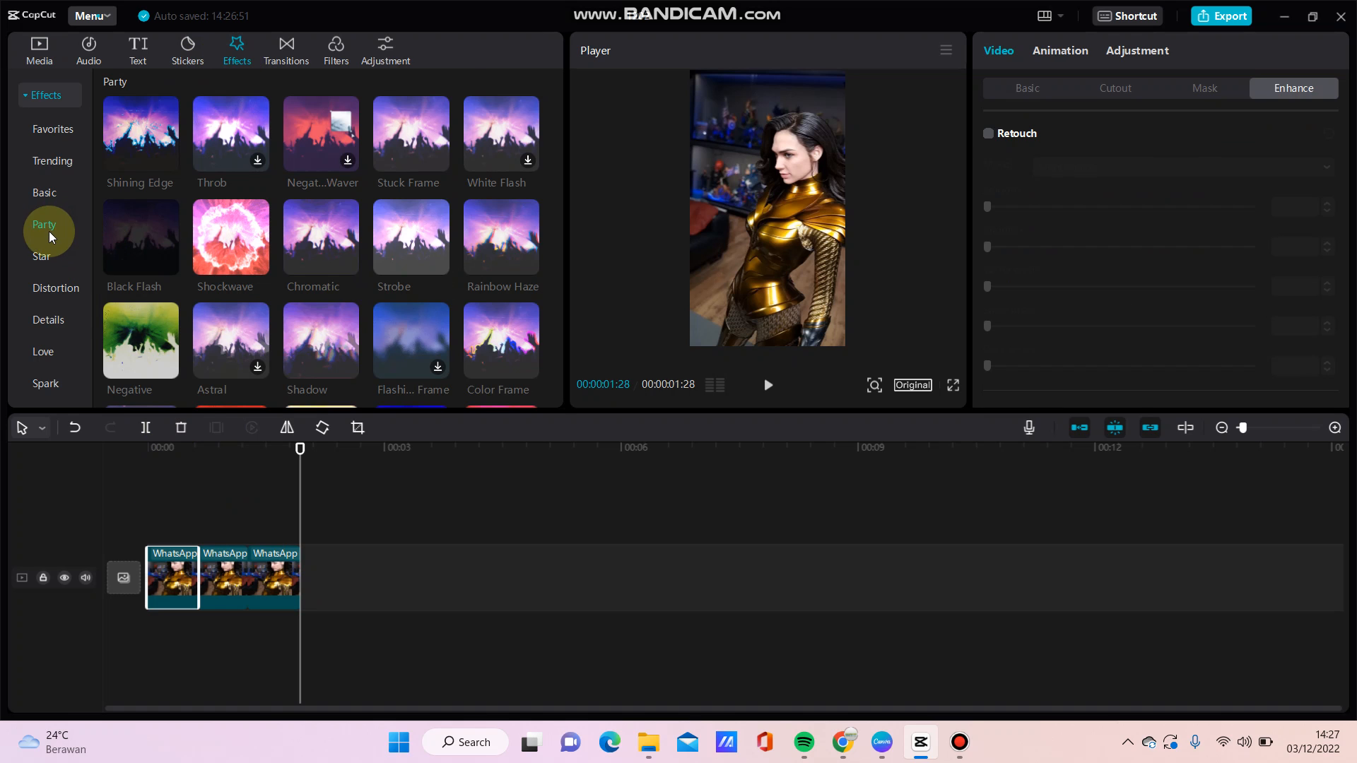
mouse_move(42, 255)
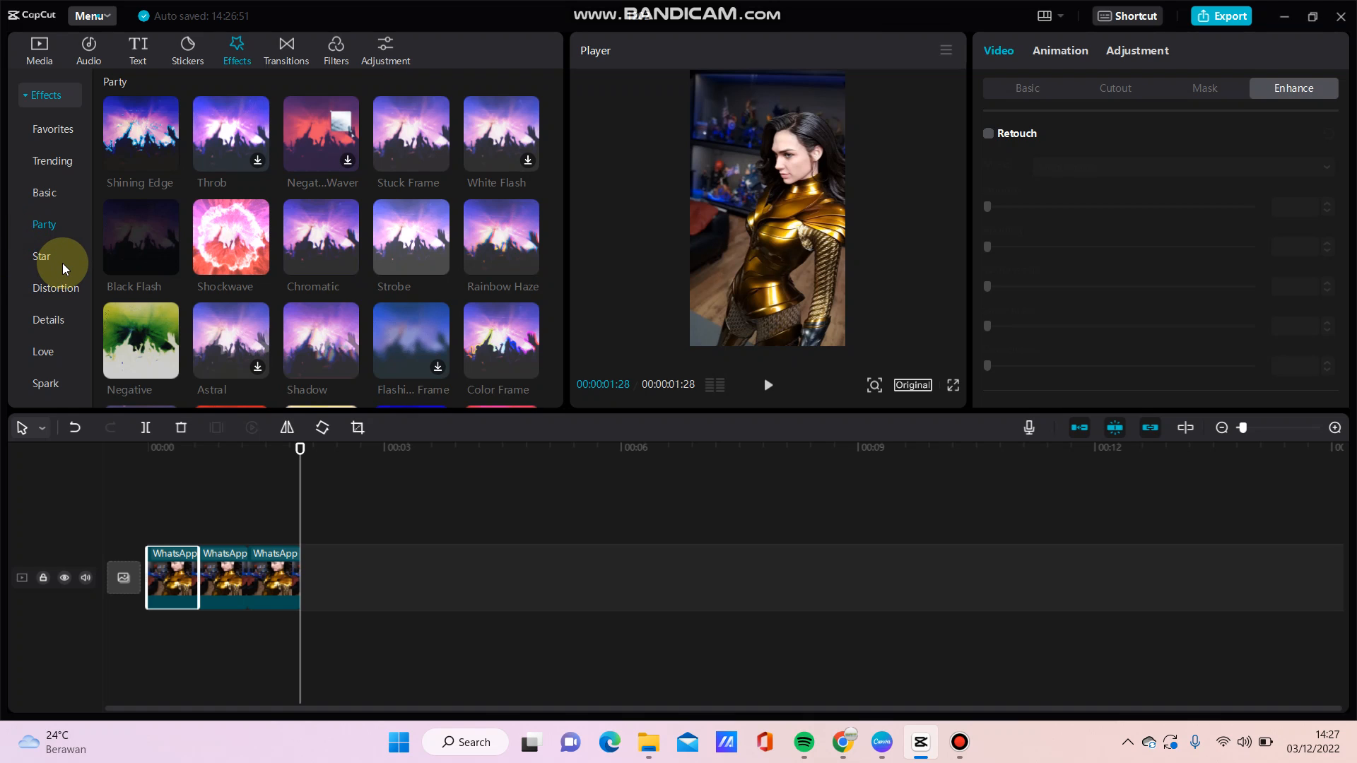
scroll("down", 3)
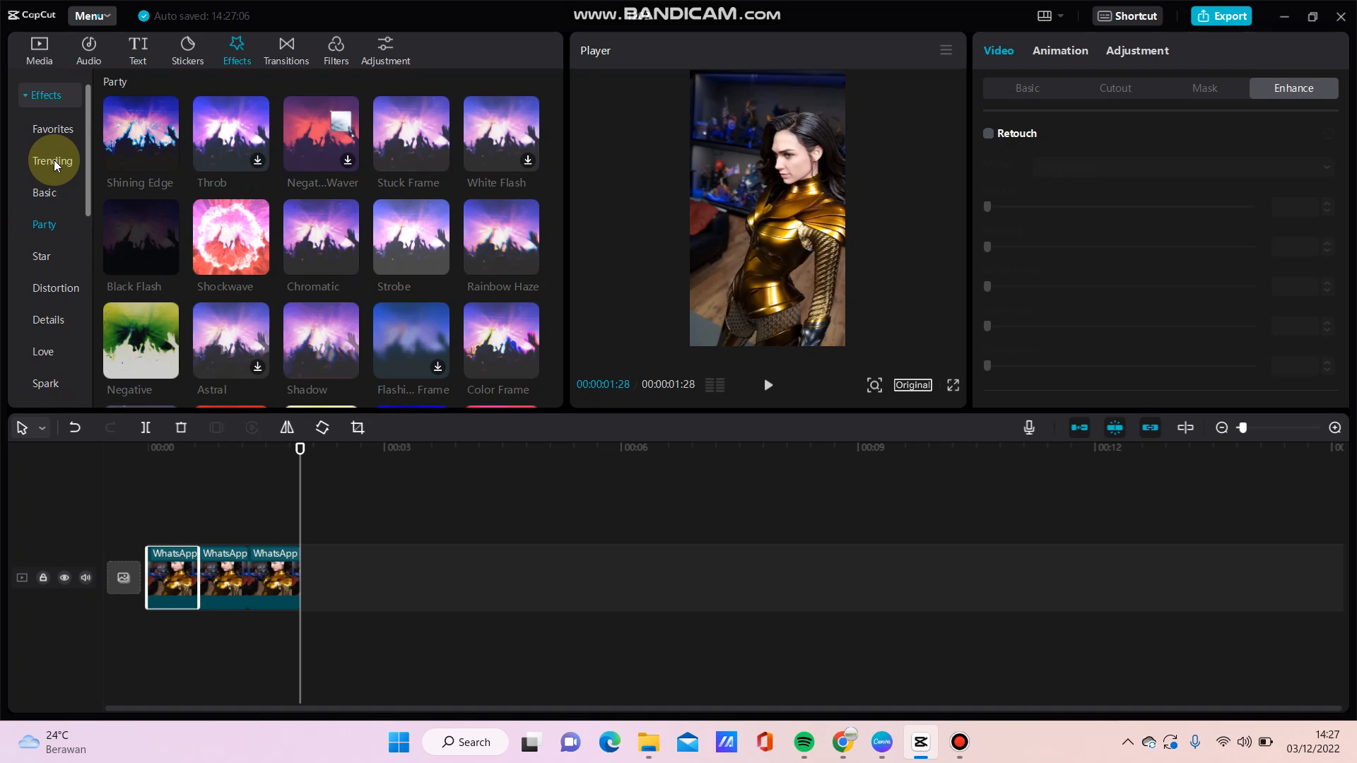
left_click(43, 192)
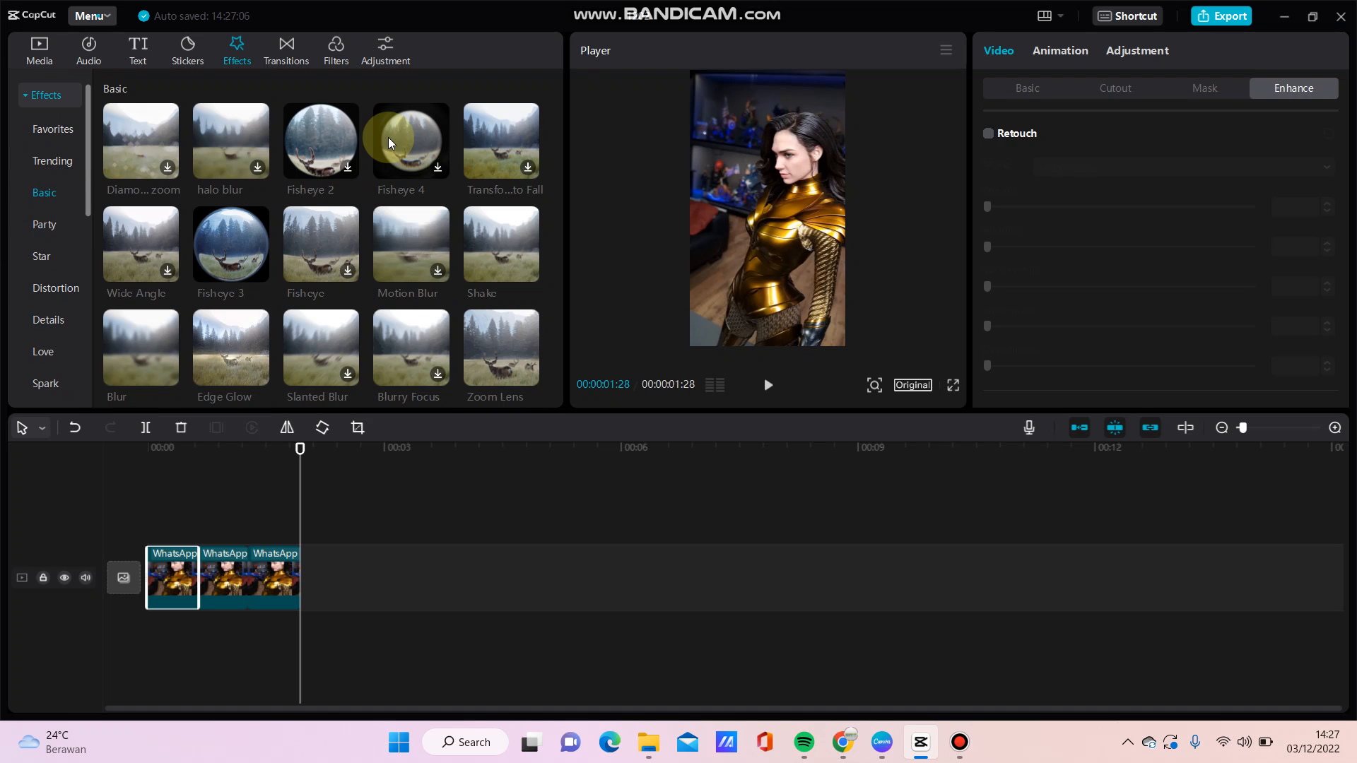
scroll("down", 3)
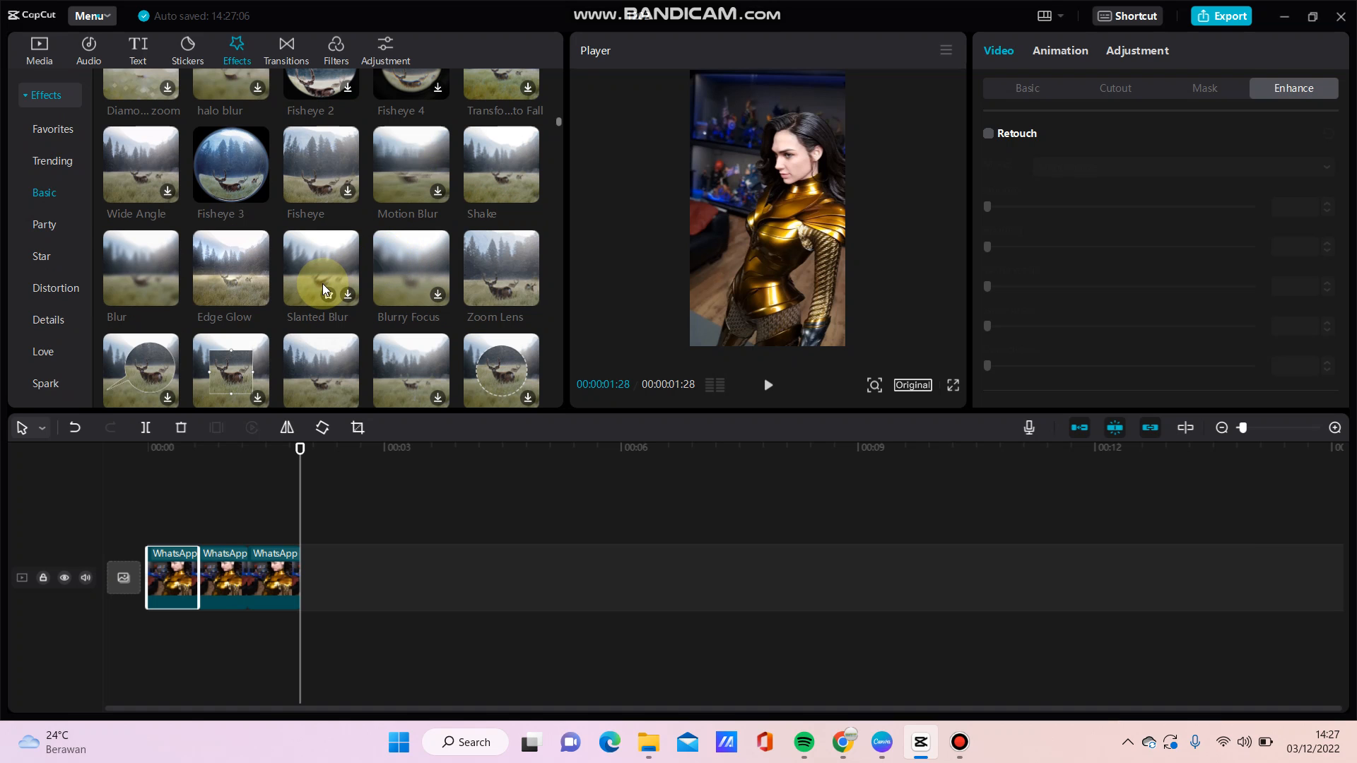
scroll("down", 3)
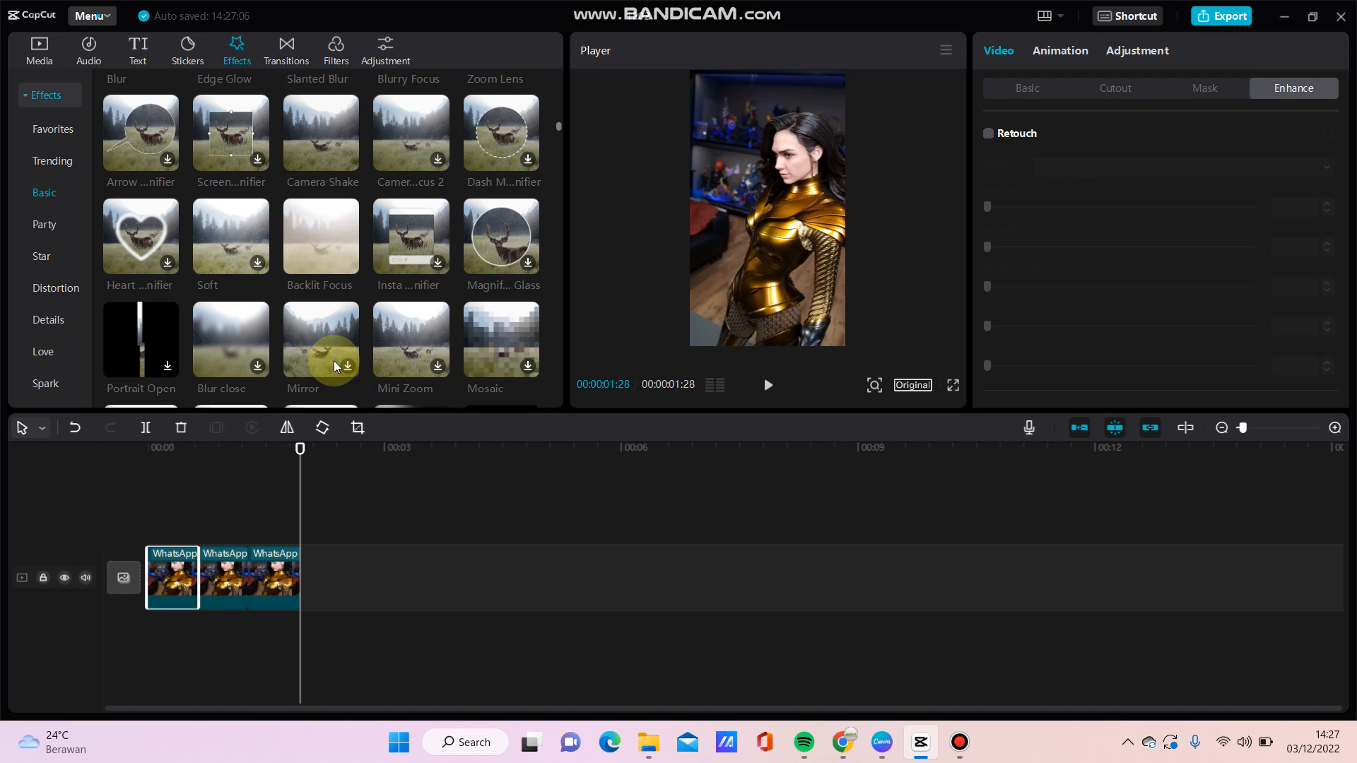
scroll("down", 3)
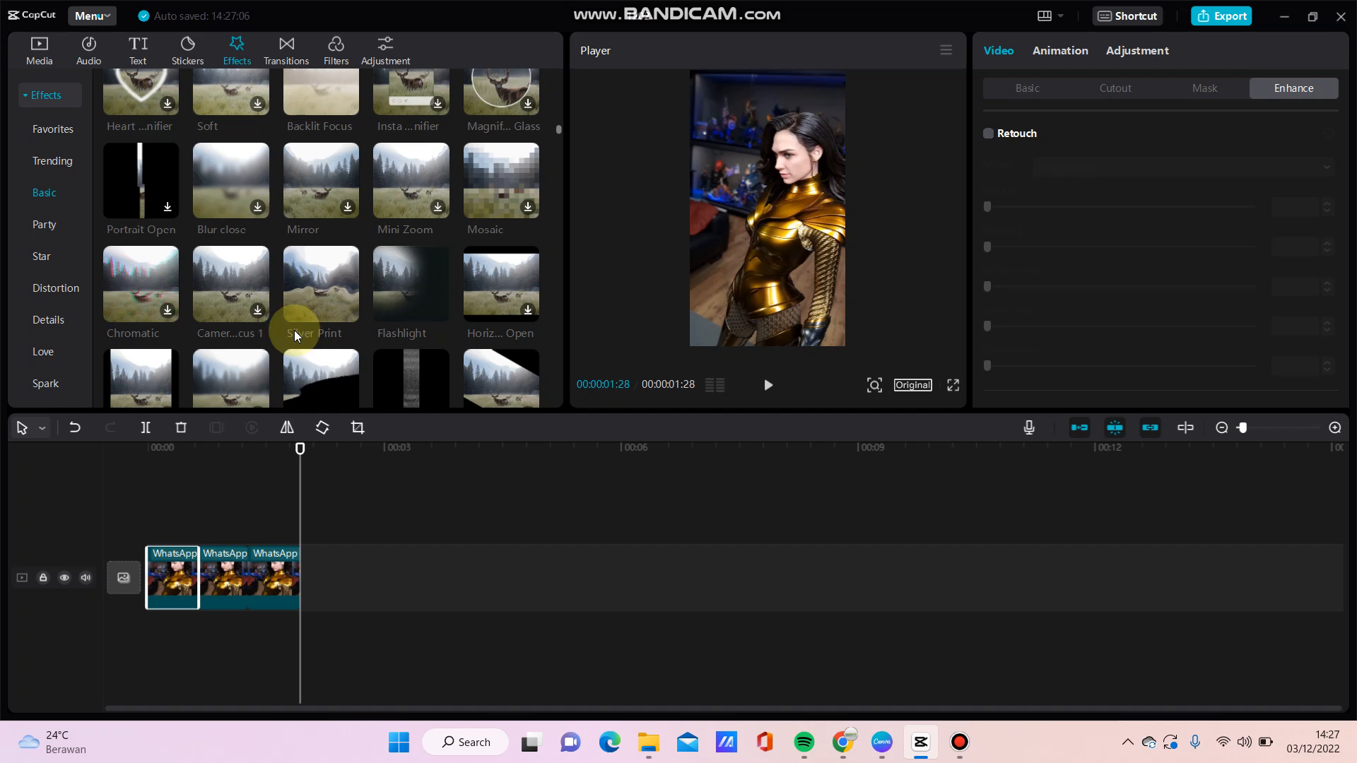
scroll("down", 3)
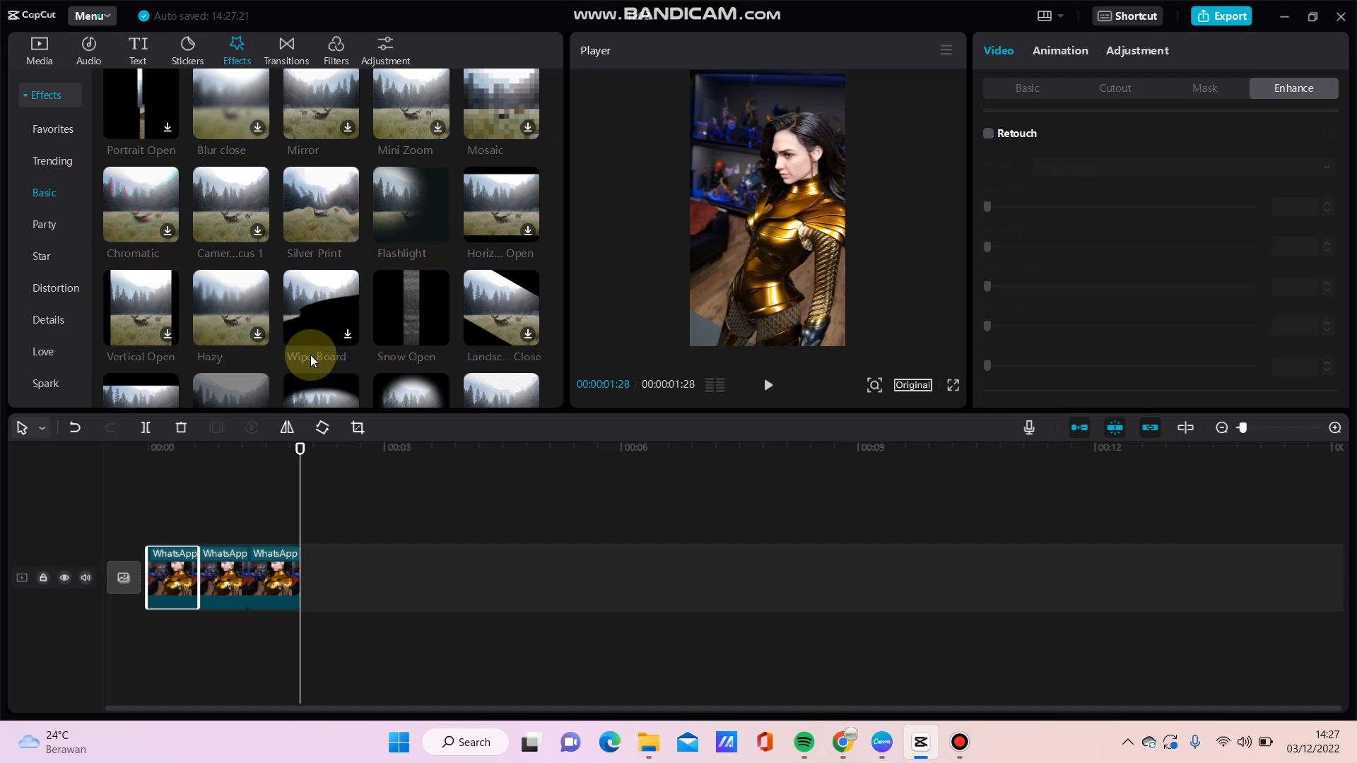
scroll("down", 3)
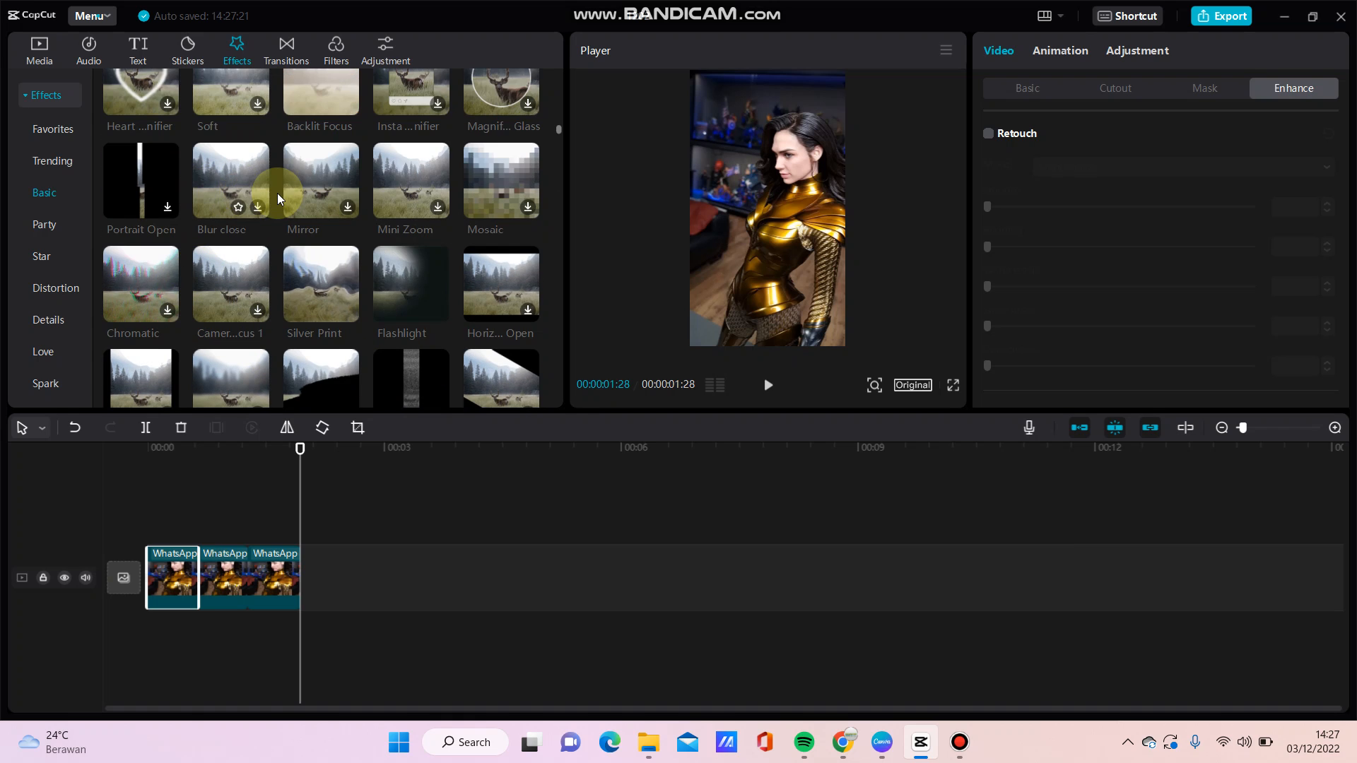
scroll("down", 3)
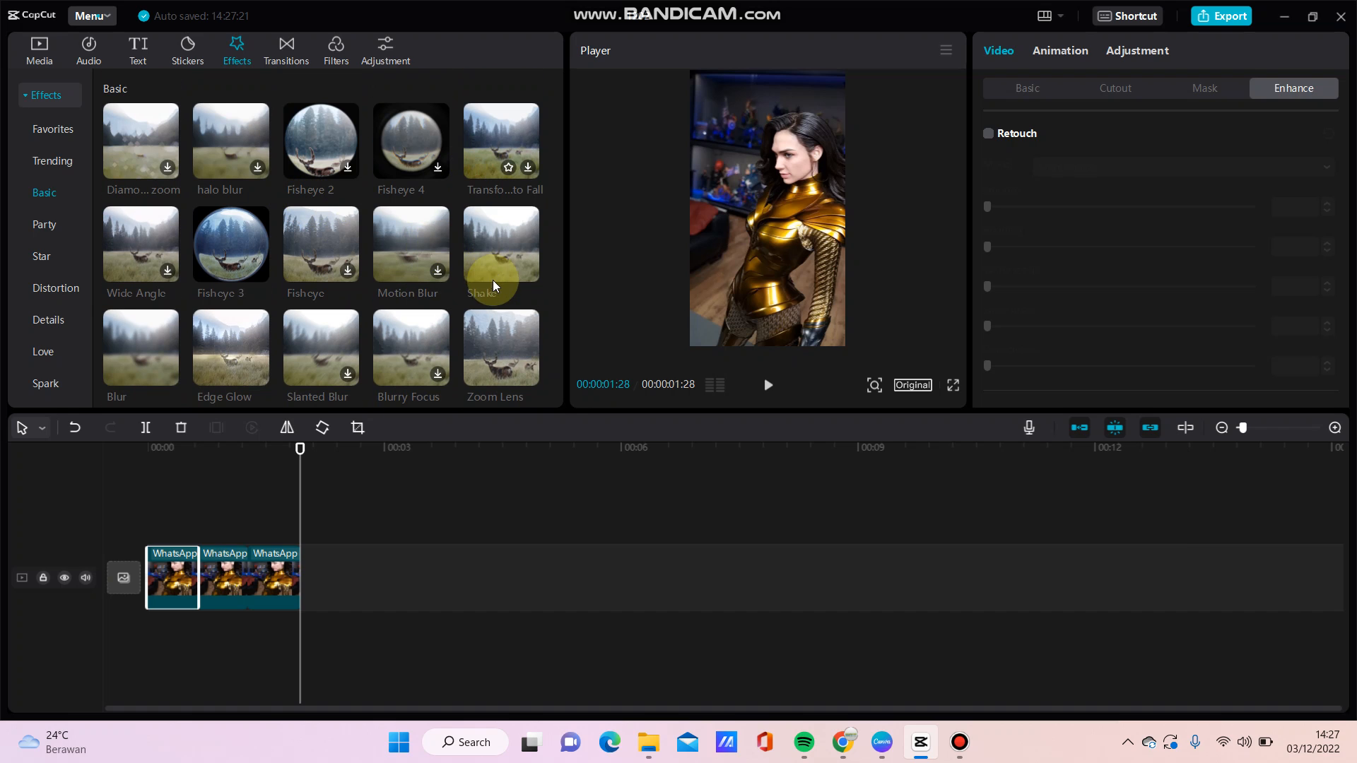
mouse_move(339, 282)
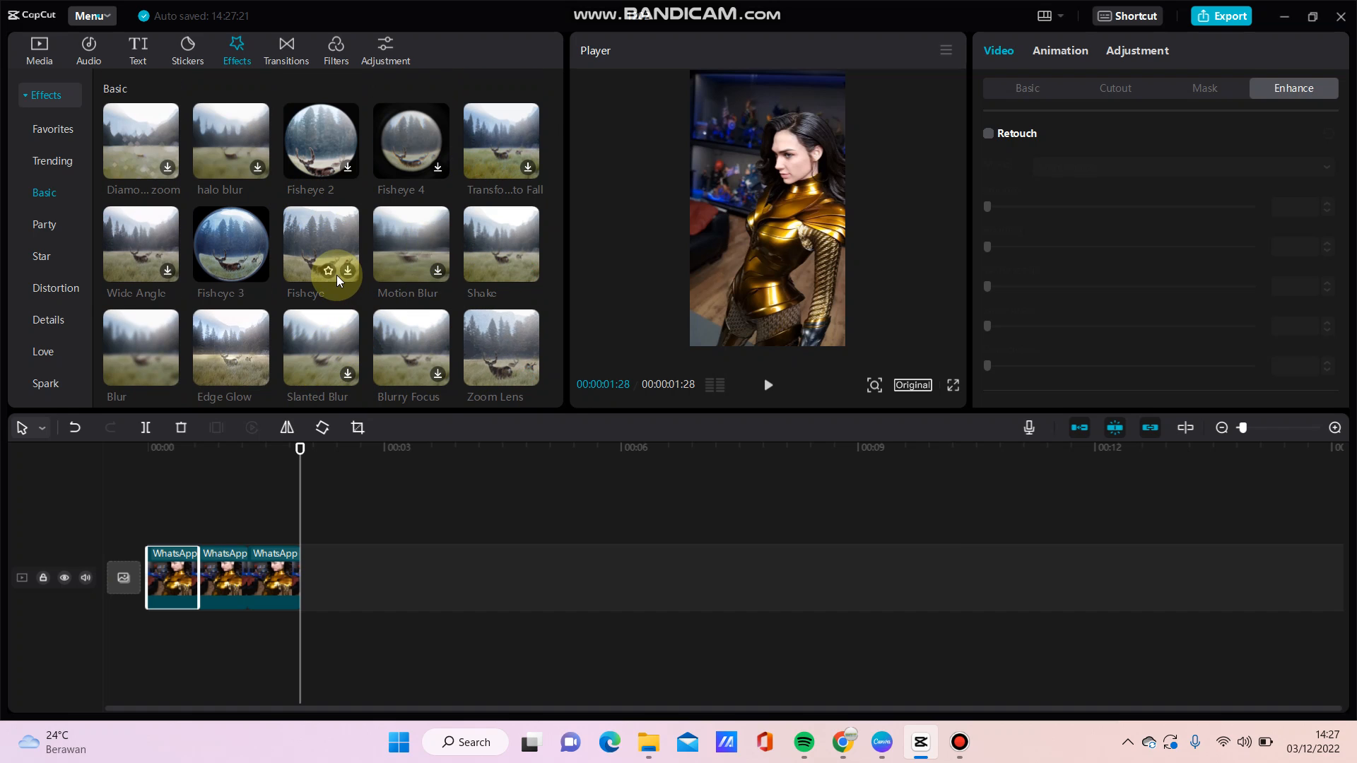
scroll("down", 3)
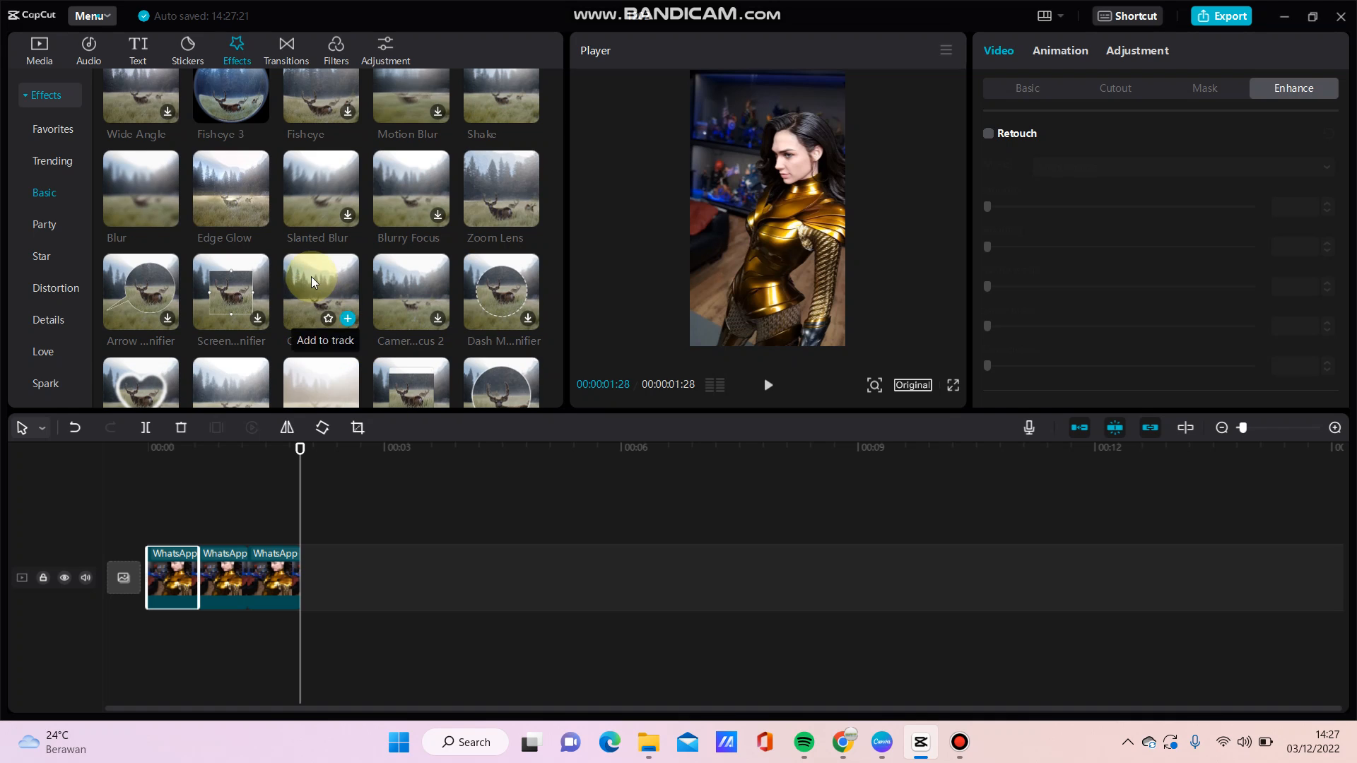
mouse_move(306, 314)
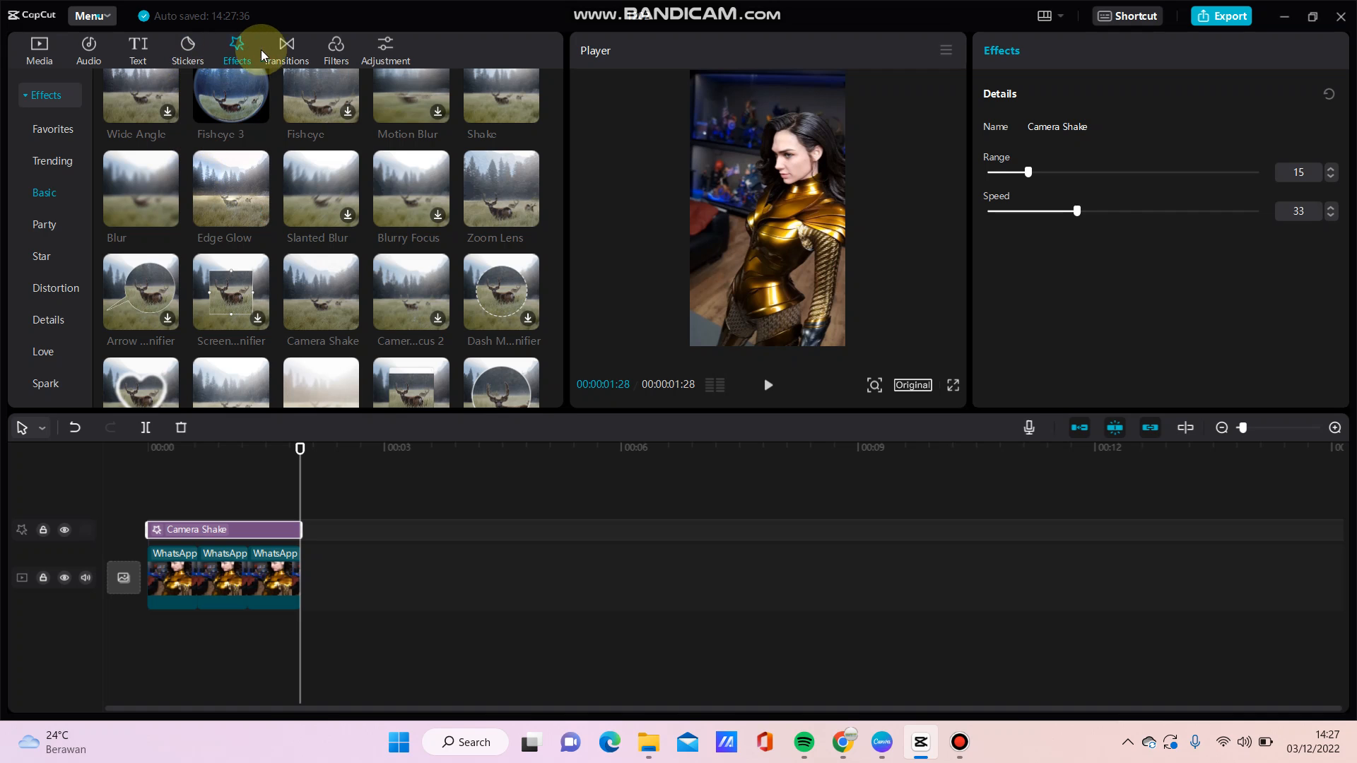
With Camera Shake spanning the photo clip, switch to the Transitions library
left_click(286, 50)
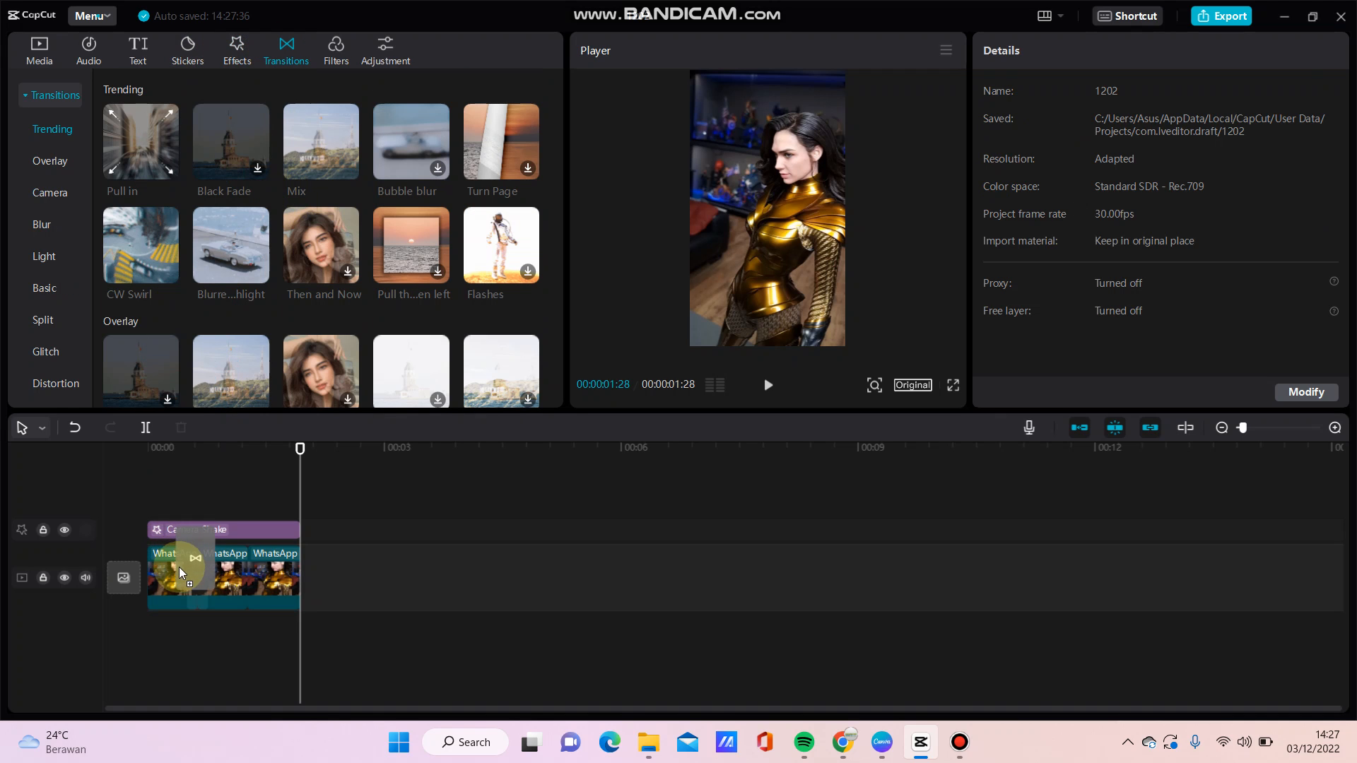
Place the Pull in transition at the cuts between the photo pieces and preview playback from the start
left_click(198, 578)
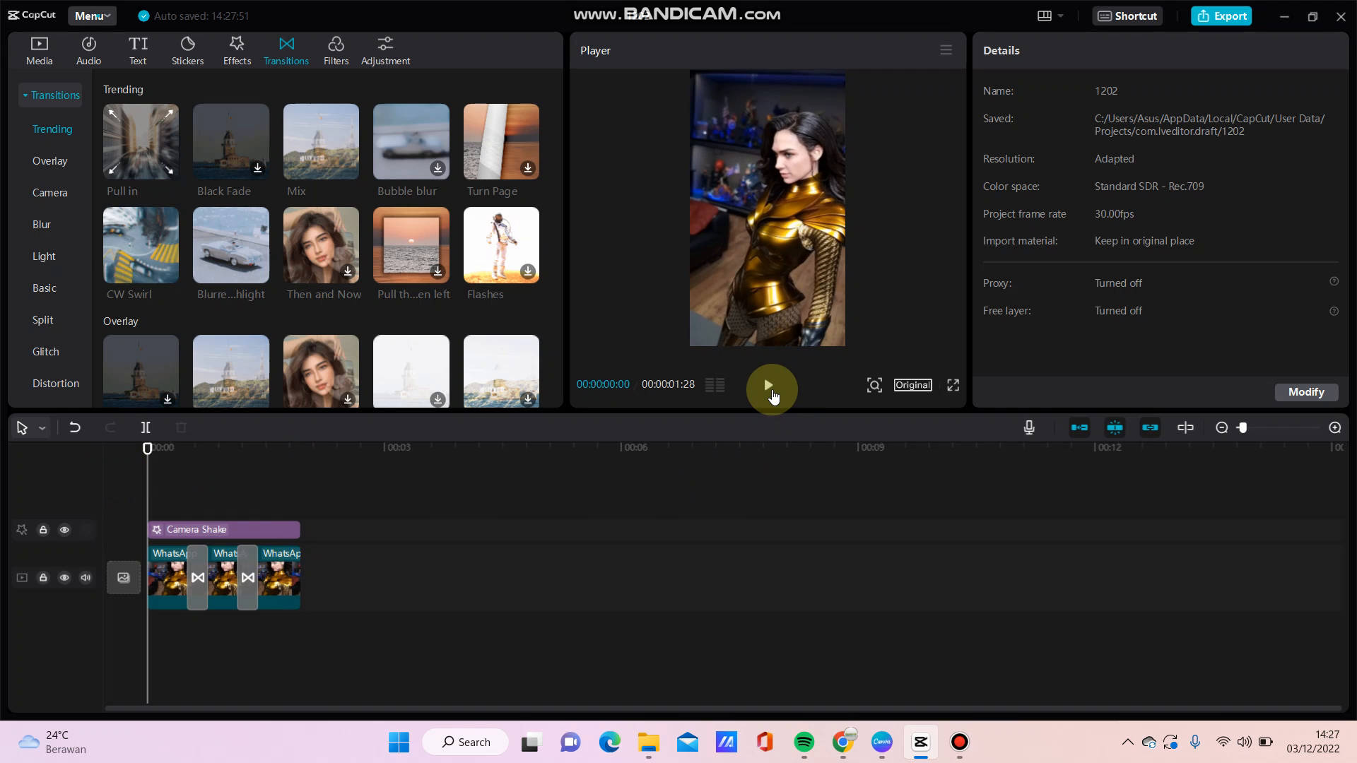
left_click(772, 389)
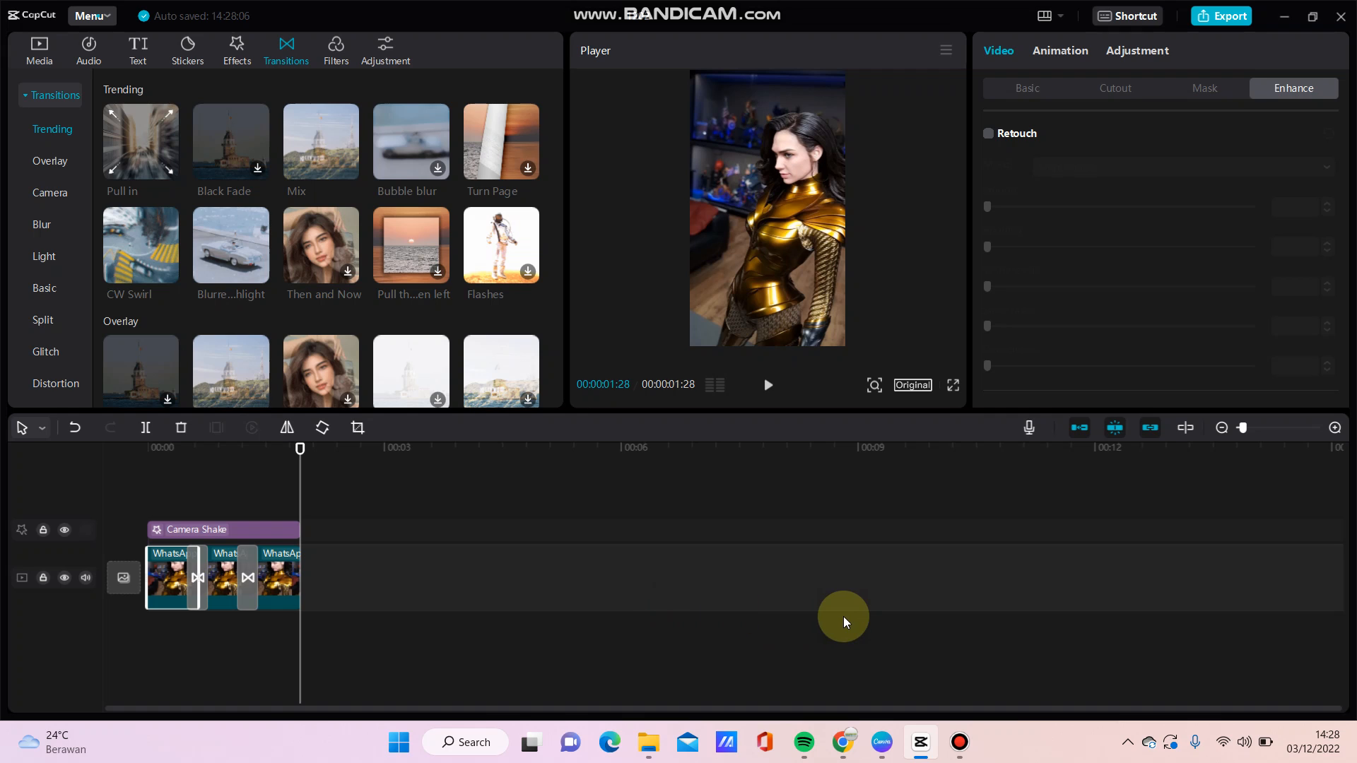
mouse_move(858, 640)
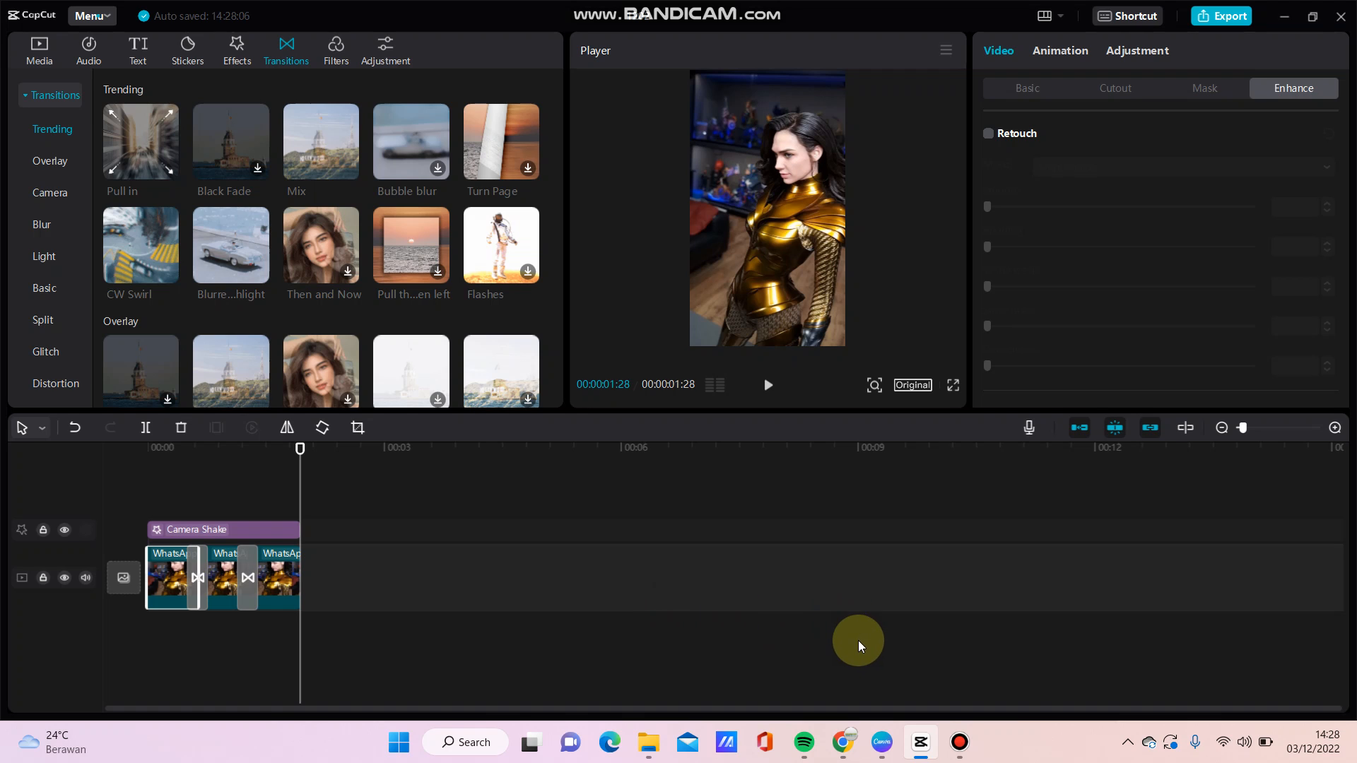